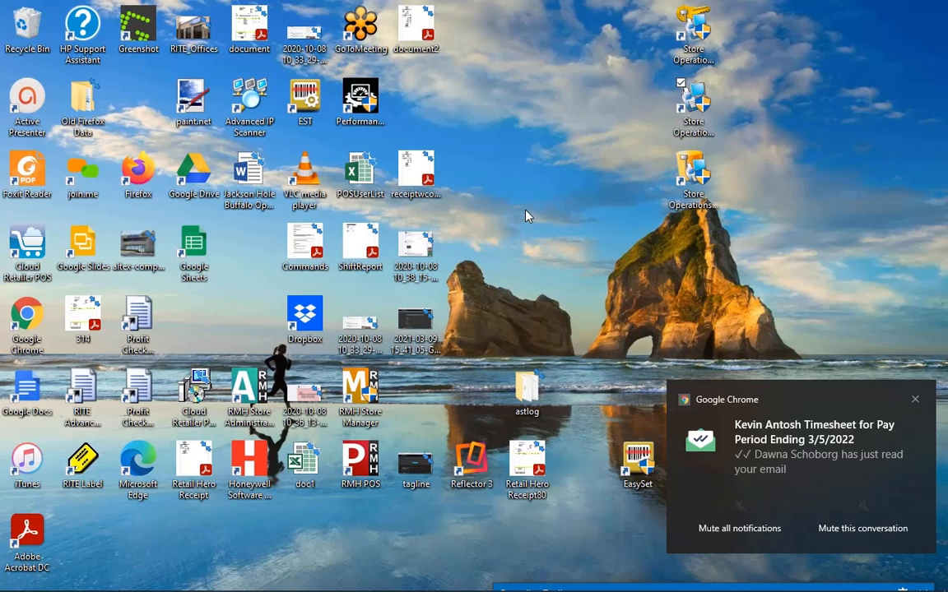
Dismiss the Chrome notification and launch Store Operations POS from the desktop shortcut.
{"action": "left_click", "coordinate": [914, 399]}
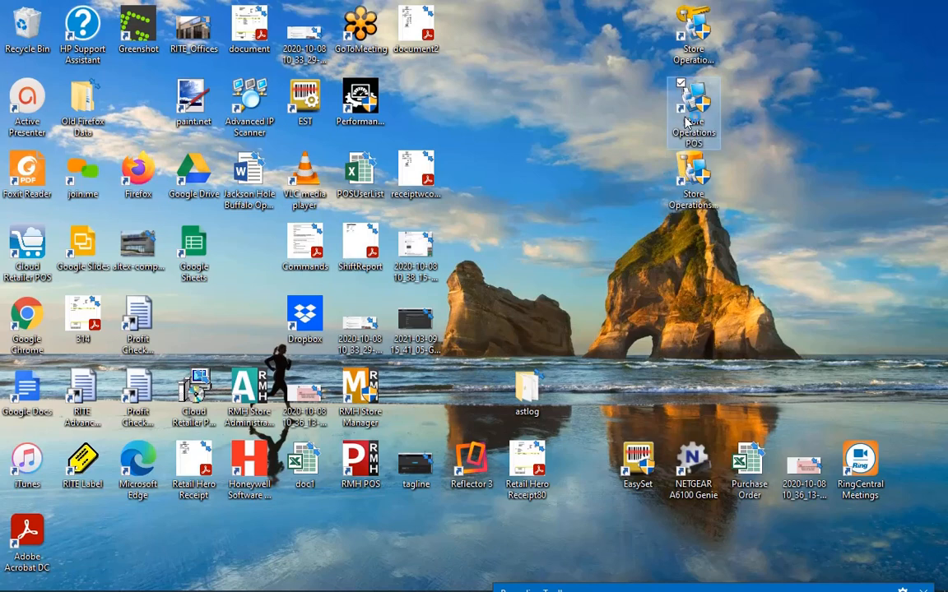
{"action": "double_click", "coordinate": [694, 111]}
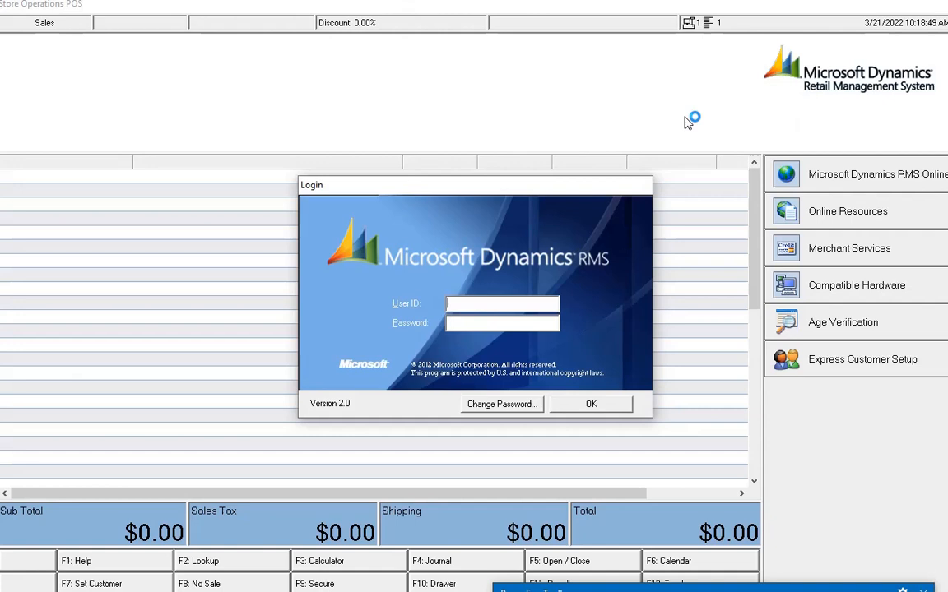
Sign in to the POS with User ID 1 and its password.
{"action": "type", "text": "1"}
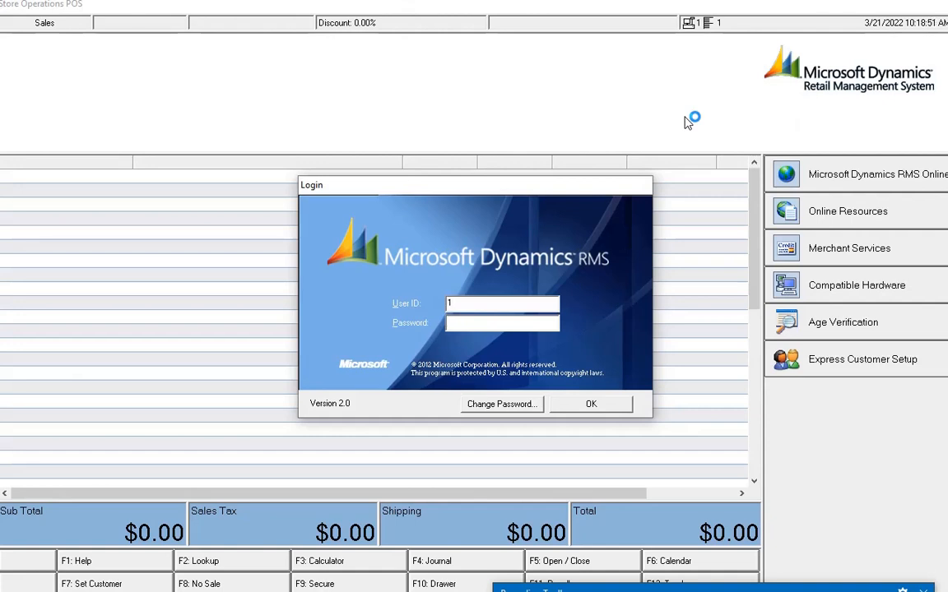
{"action": "type", "text": "password"}
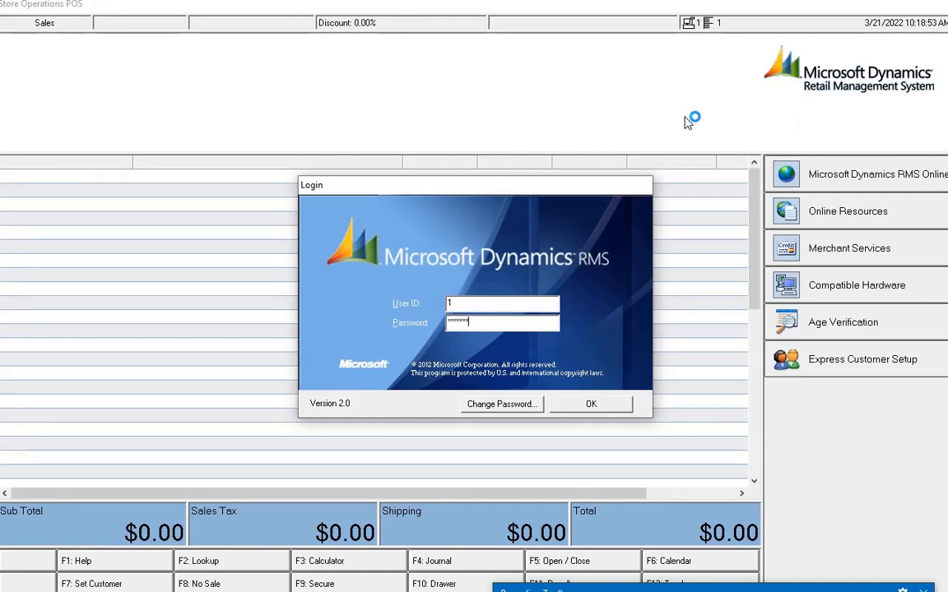
{"action": "left_click", "coordinate": [591, 404]}
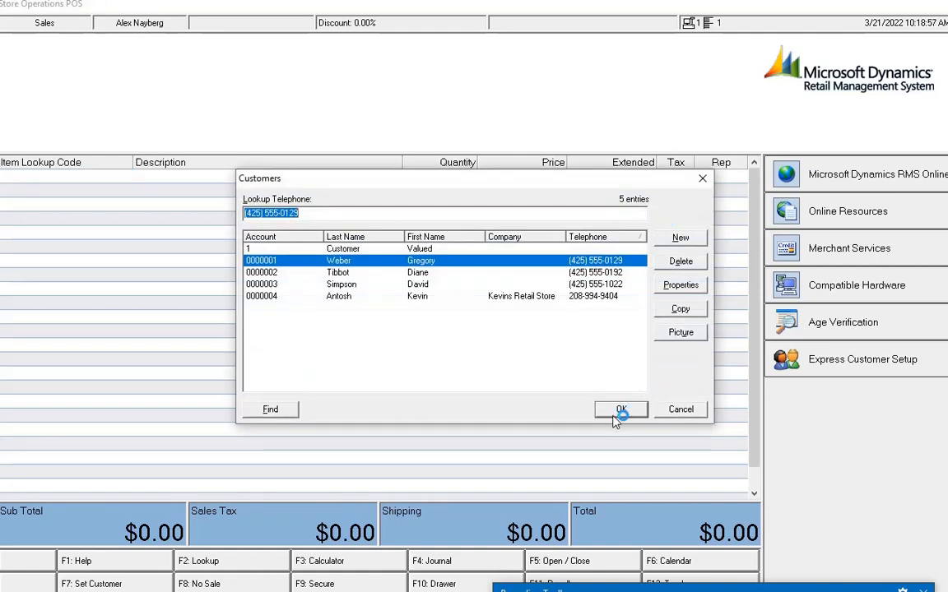
{"action": "left_click", "coordinate": [417, 297]}
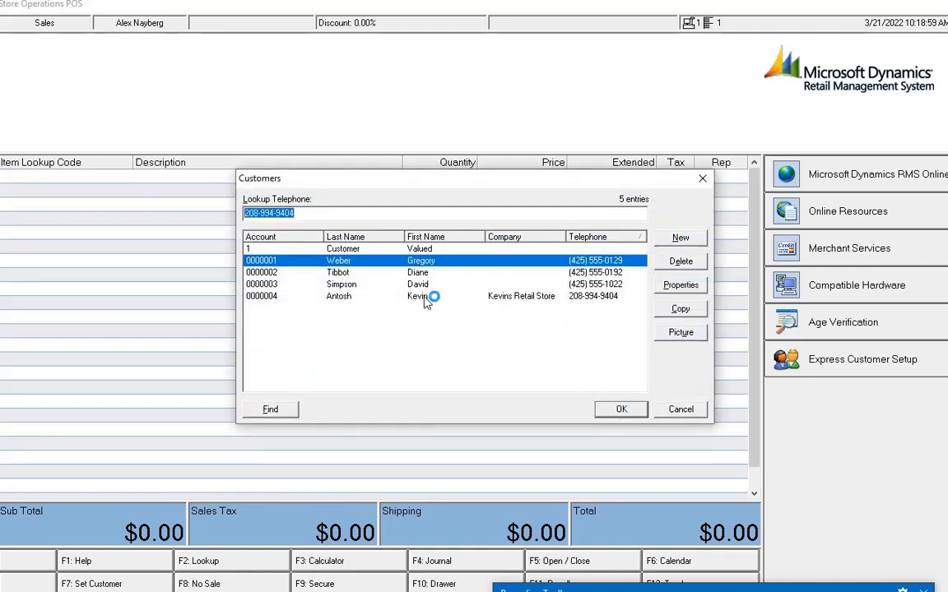
{"action": "left_click", "coordinate": [621, 409]}
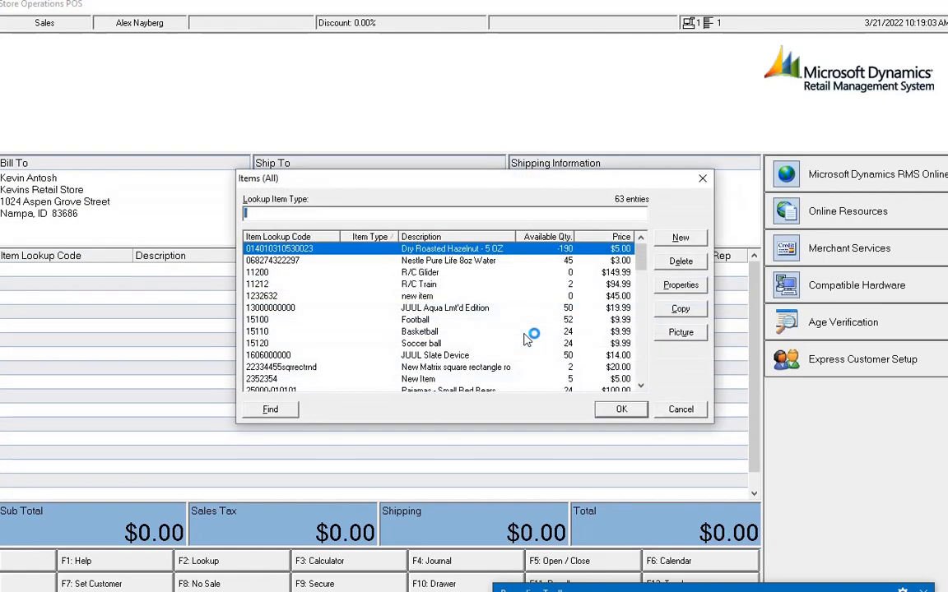
{"action": "left_click", "coordinate": [621, 409]}
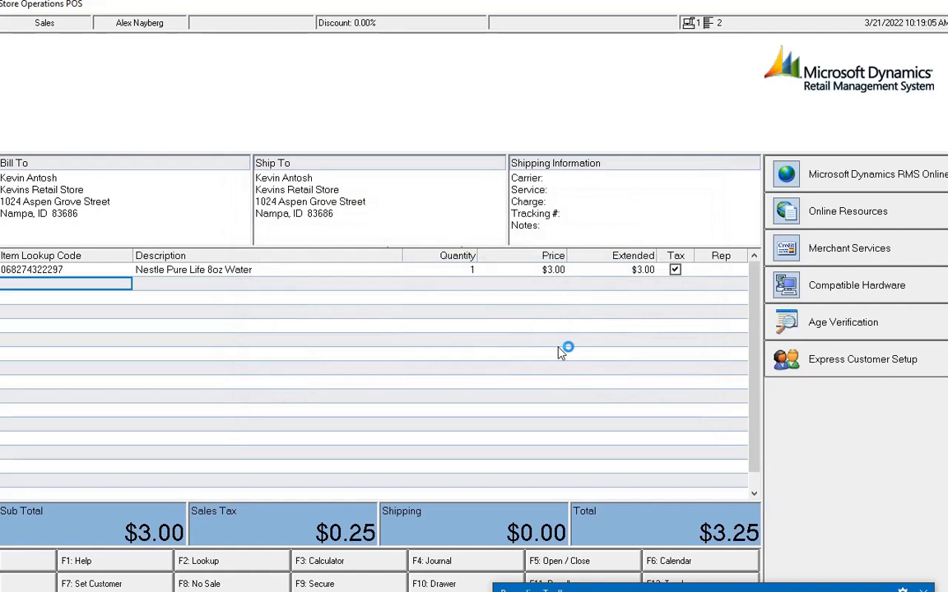
{"action": "mouse_move", "coordinate": [695, 579]}
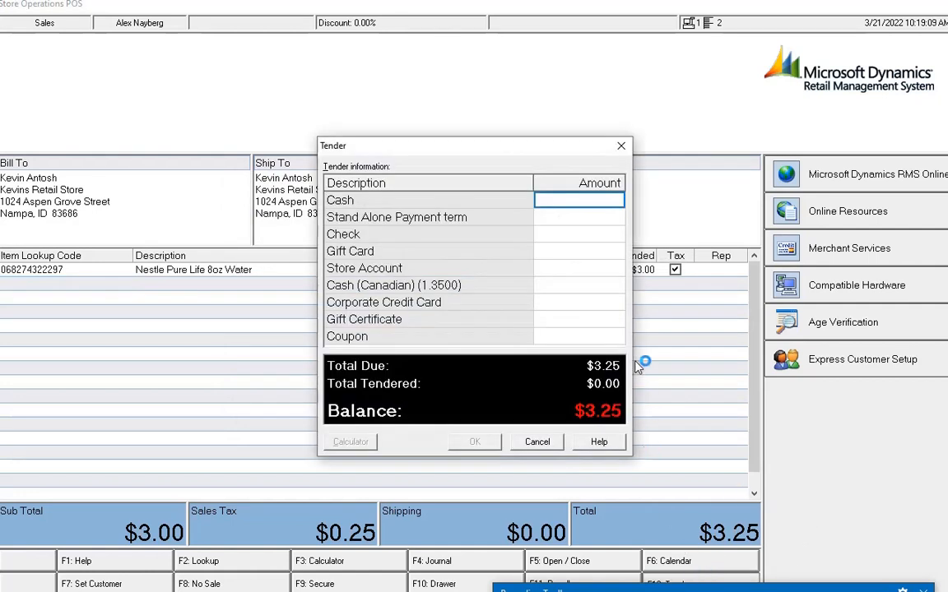
Tender $5.00 cash for the $3.25 sale and complete it with $1.75 change.
{"action": "type", "text": "5.00"}
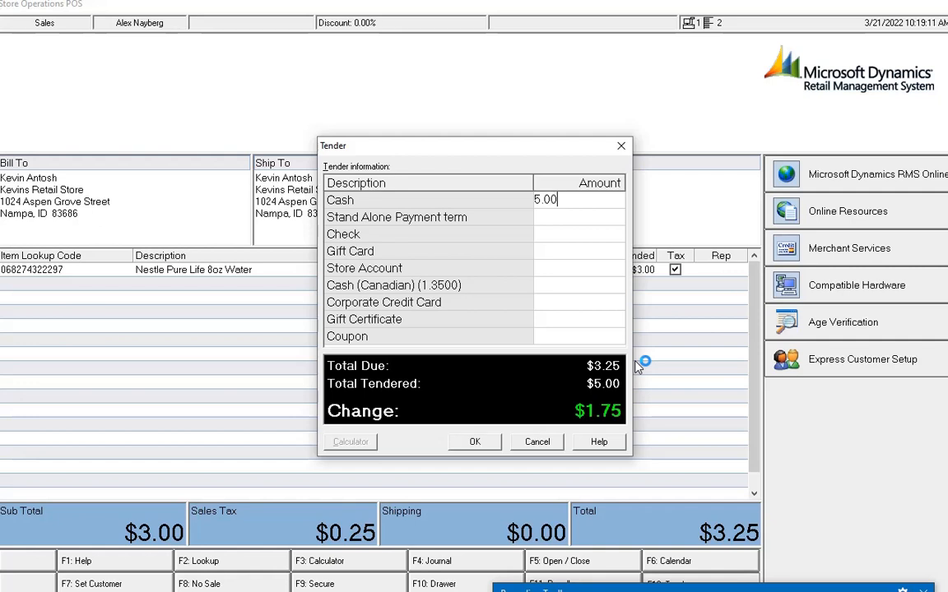
{"action": "left_click", "coordinate": [474, 442]}
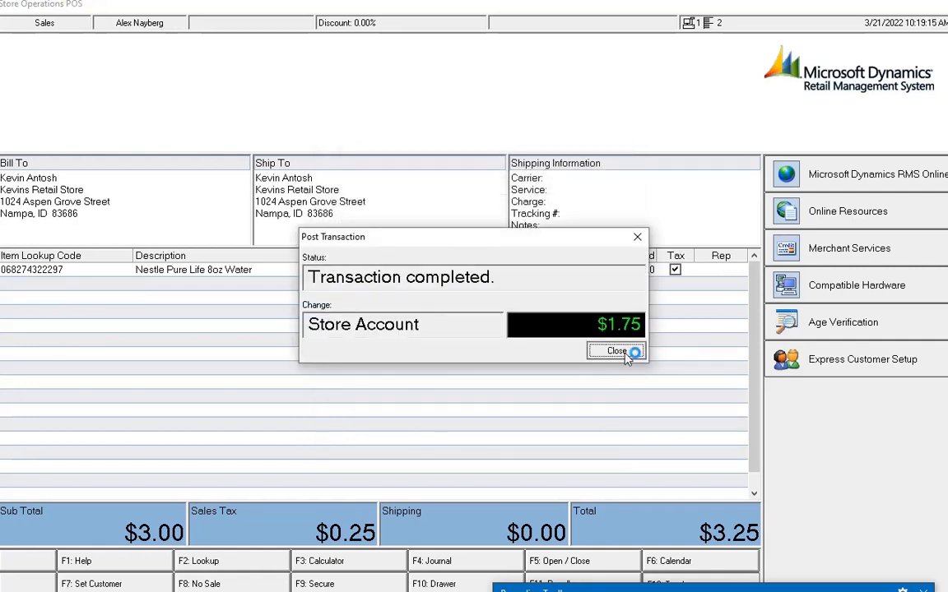
{"action": "left_click", "coordinate": [616, 350]}
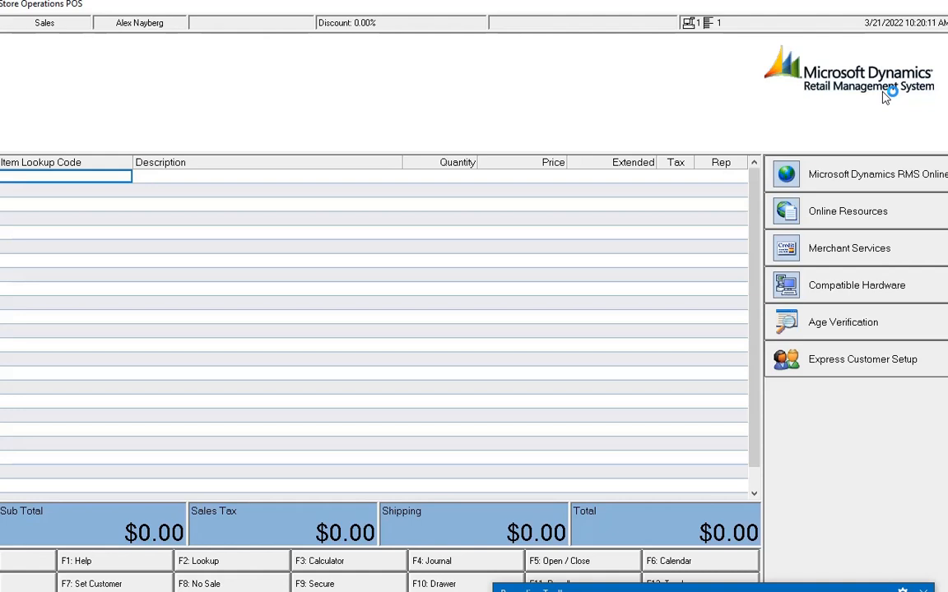
{"action": "key", "text": "alt"}
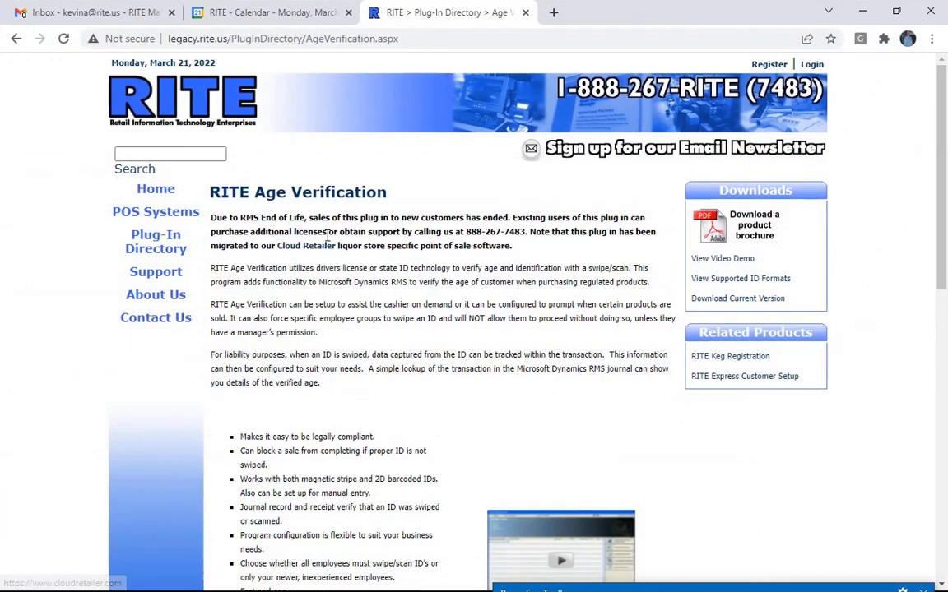
Highlight the RMS end-of-life notice paragraph below the RITE Age Verification heading.
{"action": "left_click_drag", "start_coordinate": [210, 217], "coordinate": [305, 232]}
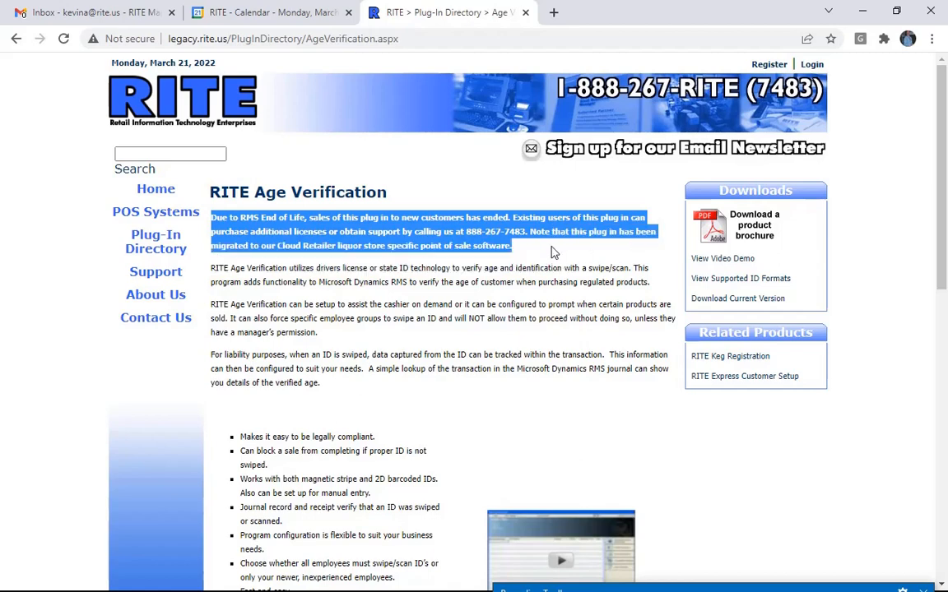
{"action": "mouse_move", "coordinate": [364, 261]}
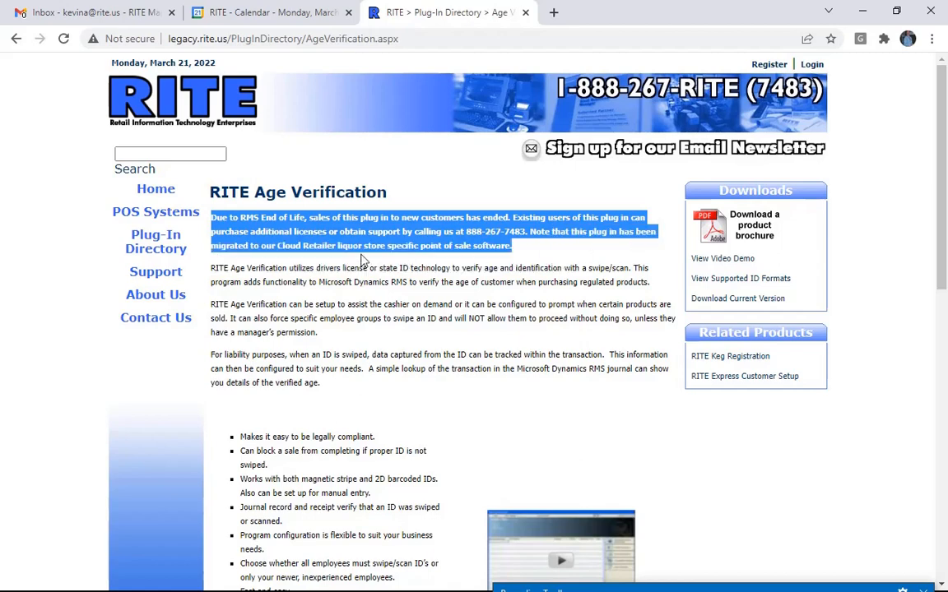
{"action": "mouse_move", "coordinate": [531, 247]}
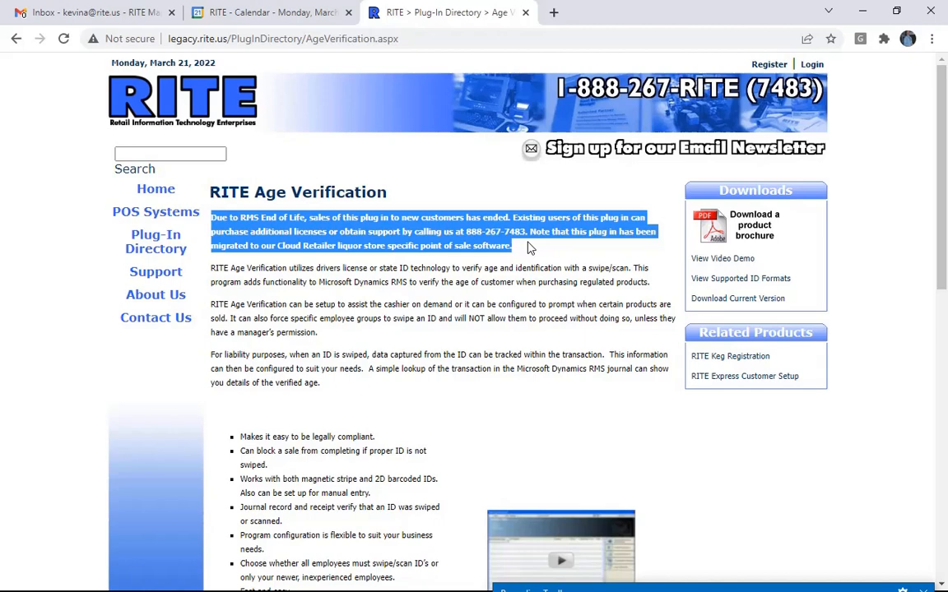